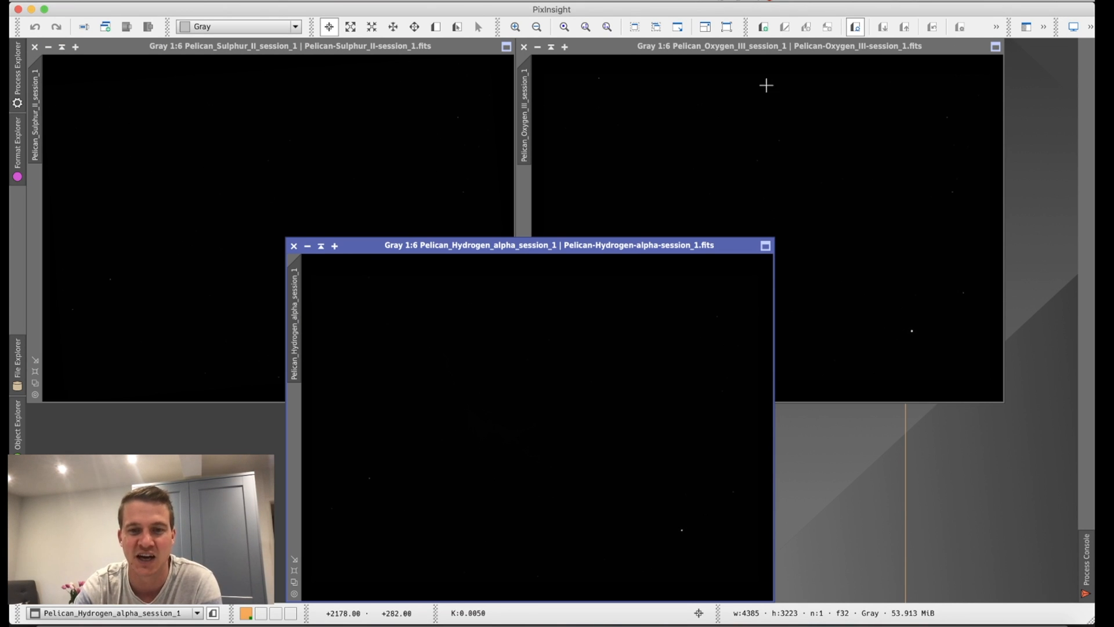
# Auto-stretch the Hydrogen-alpha Pelican stack with the Screen Transfer Function to reveal the nebula
pyautogui.click(1074, 26)
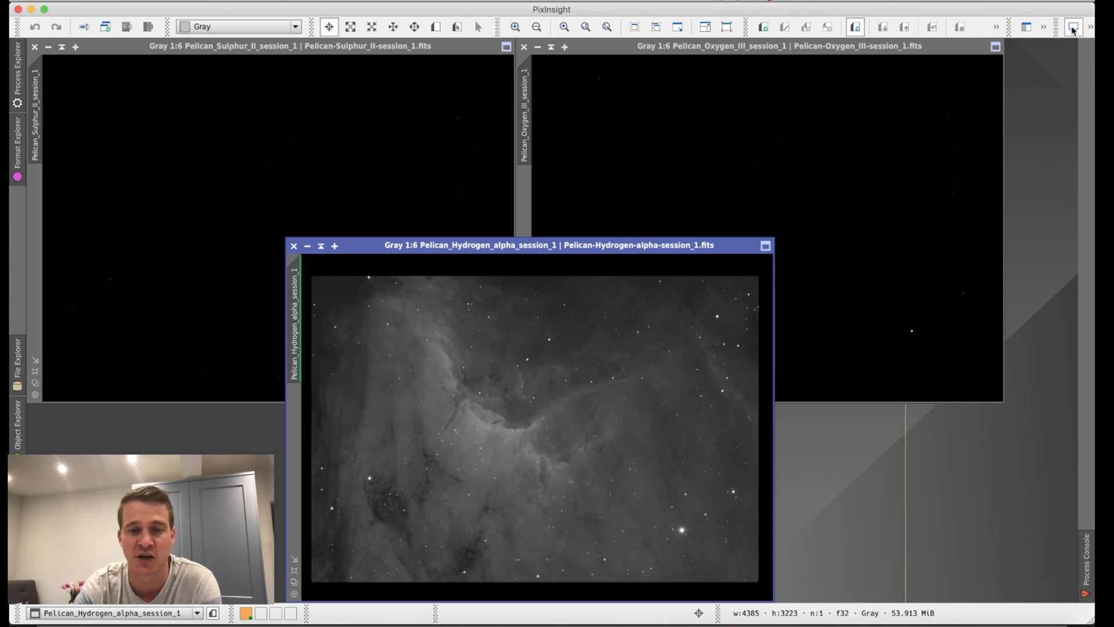
pyautogui.moveTo(531, 372)
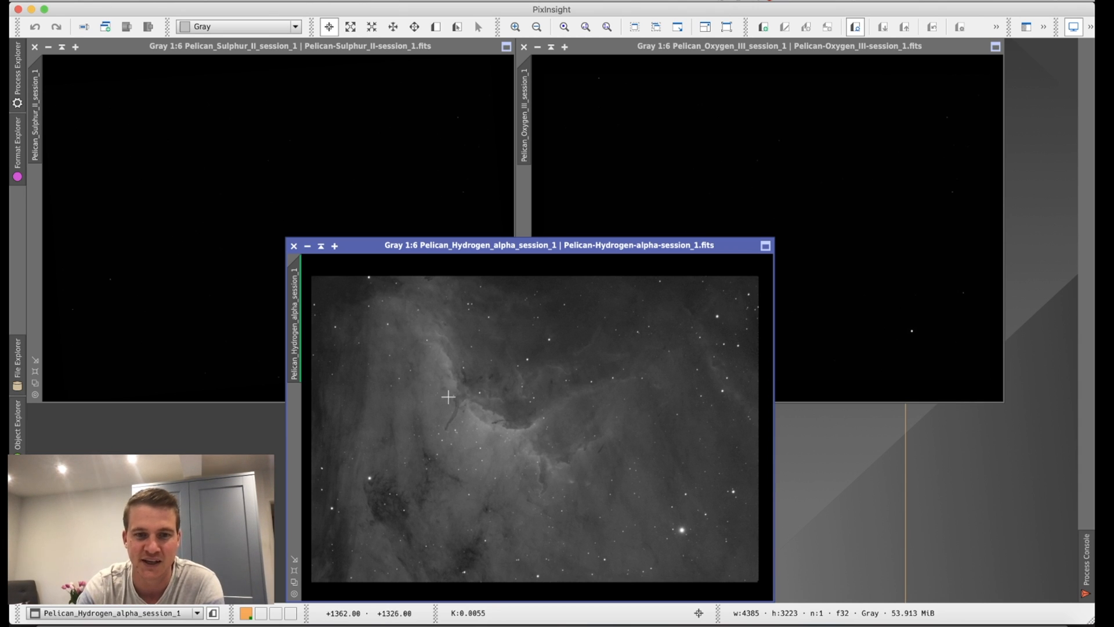
pyautogui.moveTo(586, 460)
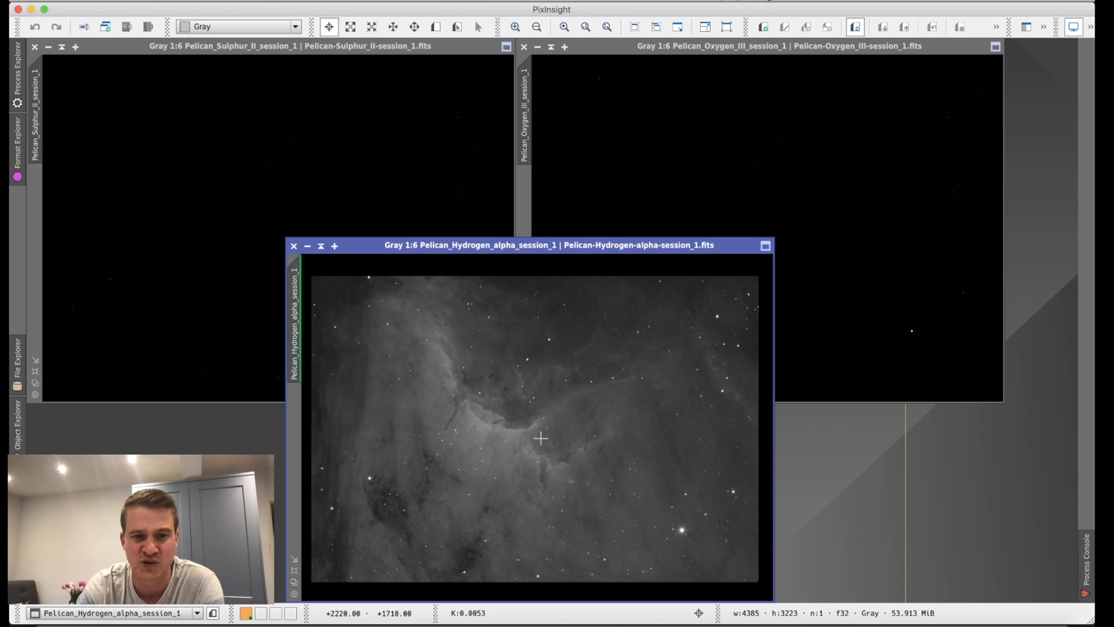
pyautogui.moveTo(557, 429)
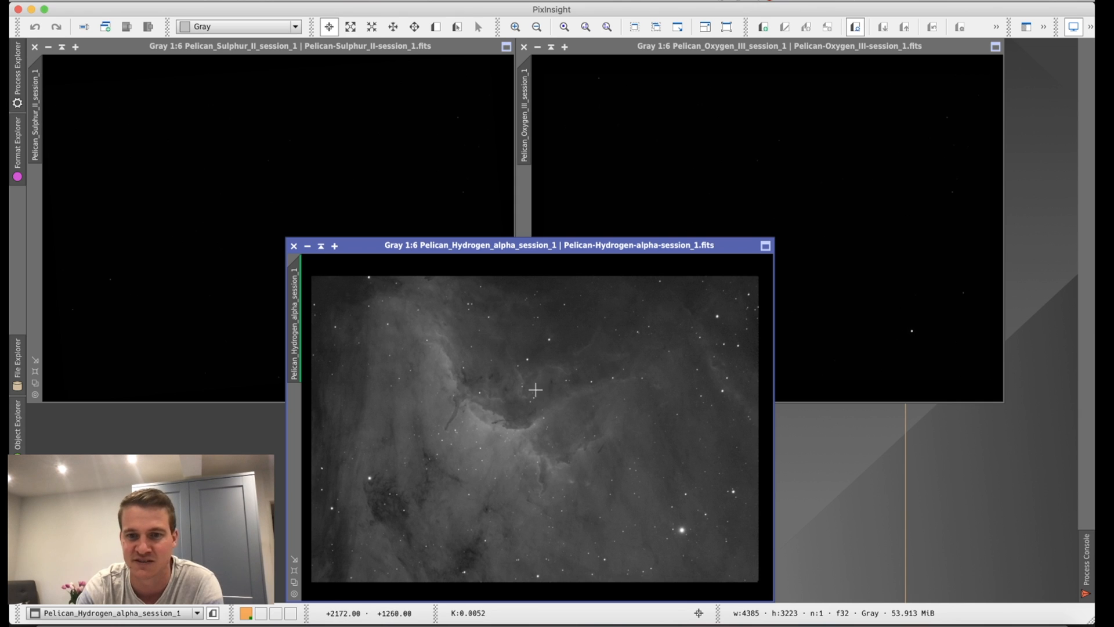
pyautogui.moveTo(499, 514)
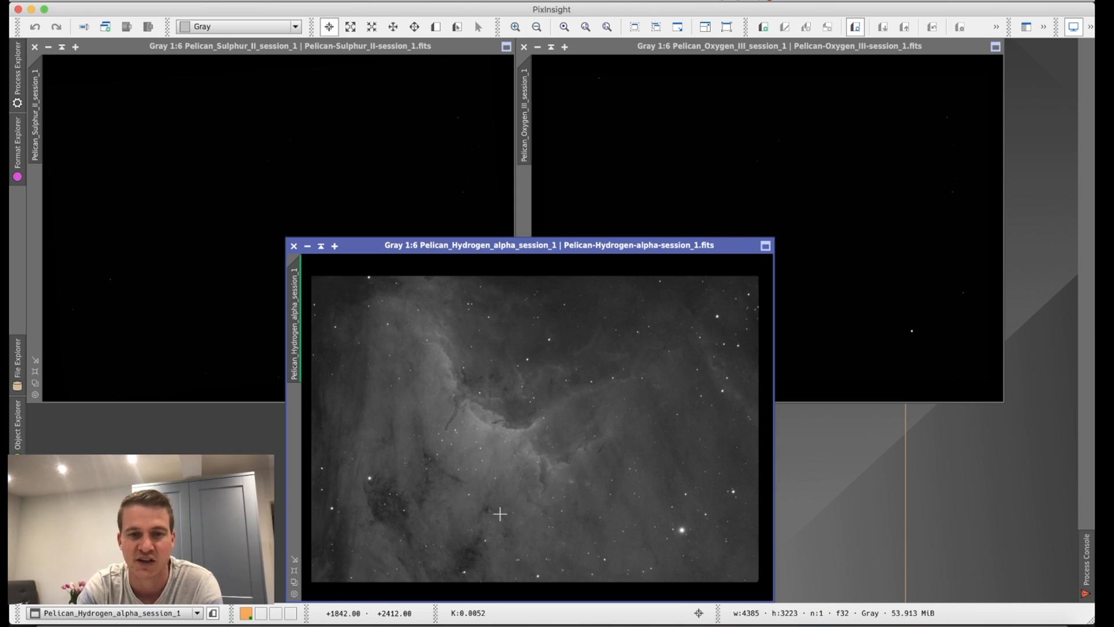
pyautogui.moveTo(502, 446)
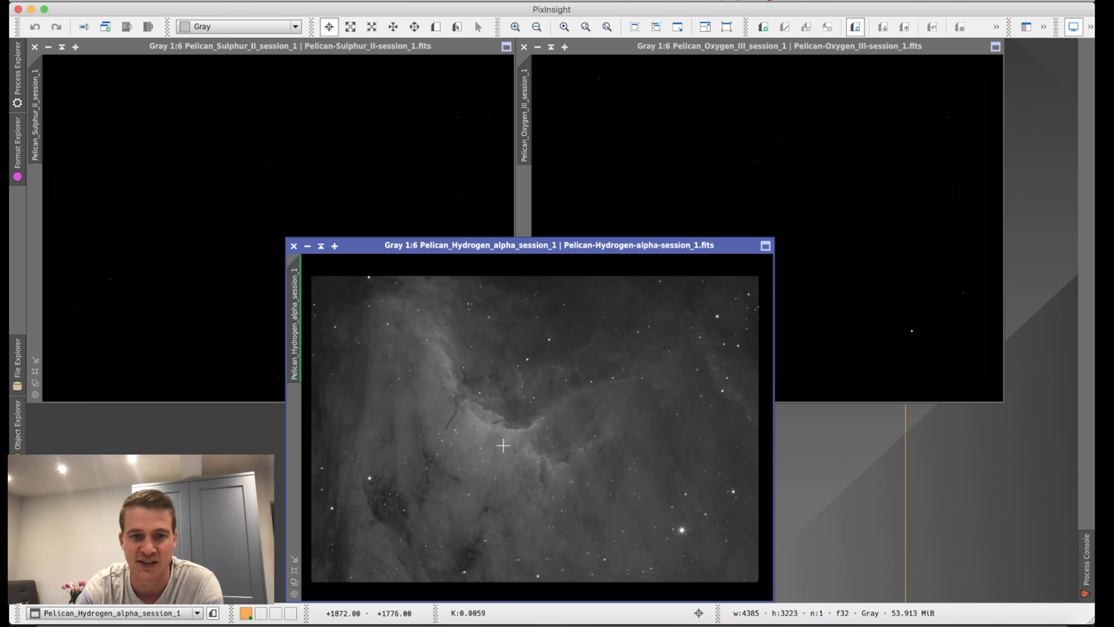
pyautogui.moveTo(496, 481)
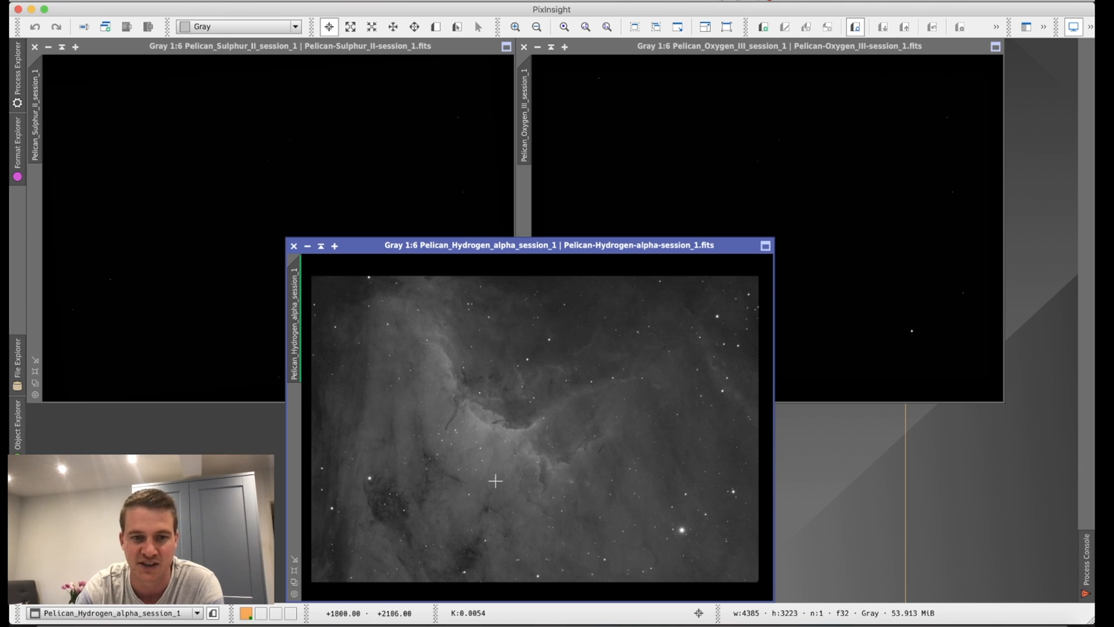
pyautogui.moveTo(681, 419)
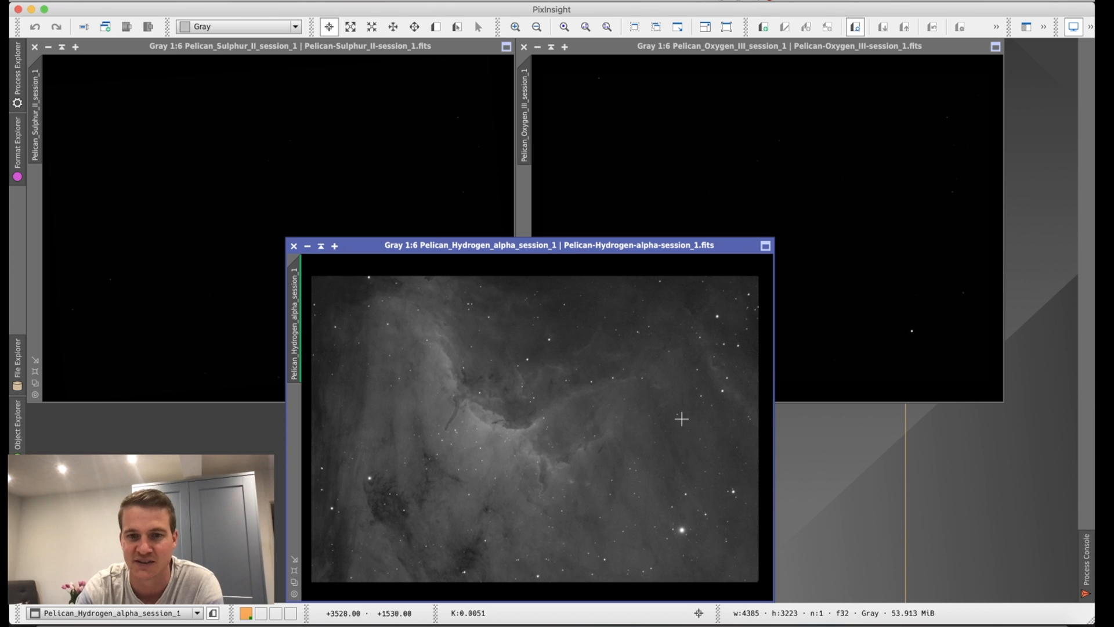
pyautogui.moveTo(757, 210)
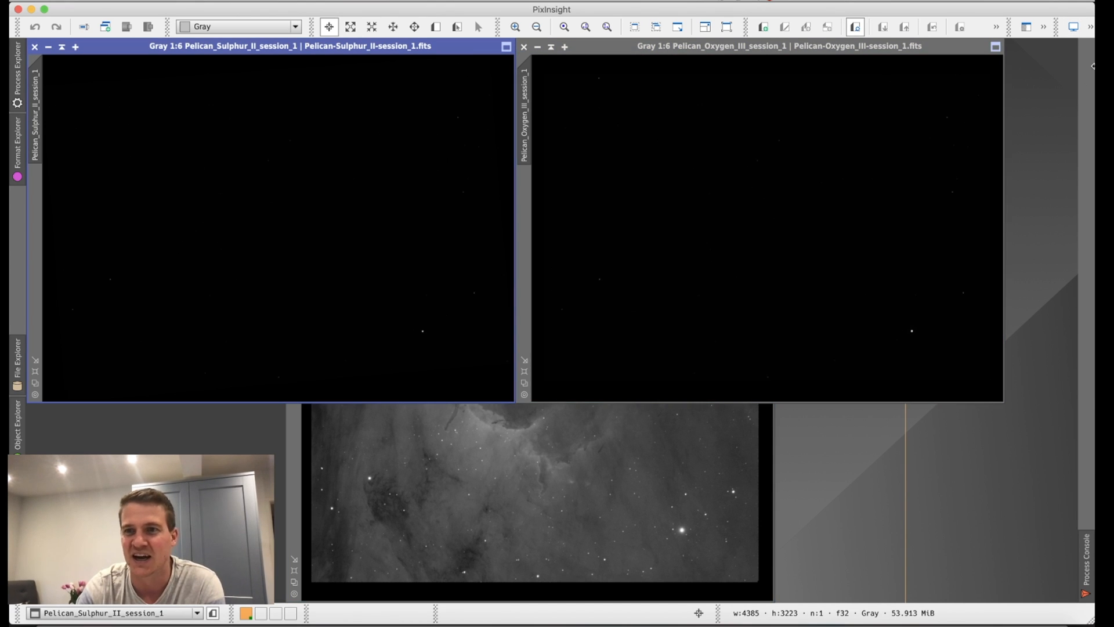
pyautogui.moveTo(1073, 27)
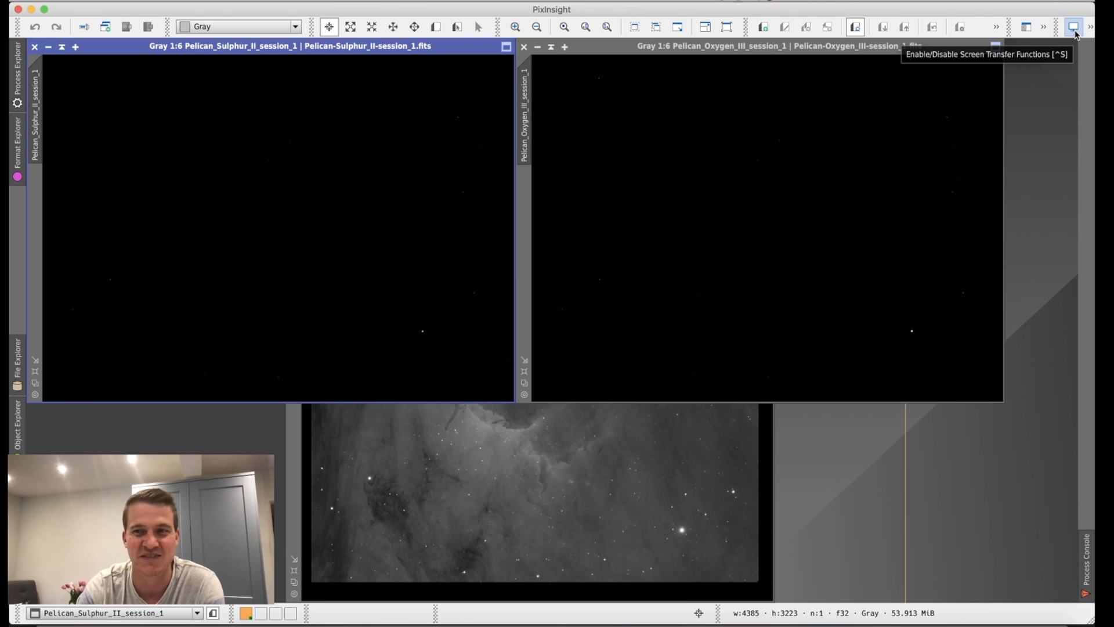
# Auto-stretch the Sulphur II and Oxygen III Pelican stacks so their nebulosity becomes visible
pyautogui.click(1073, 26)
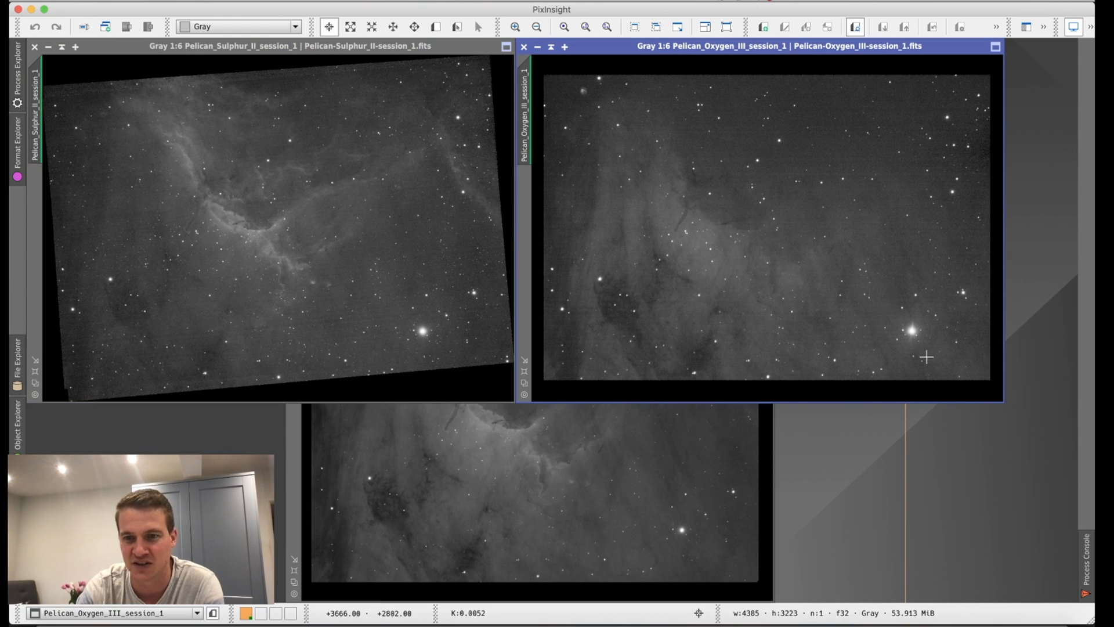
pyautogui.moveTo(786, 314)
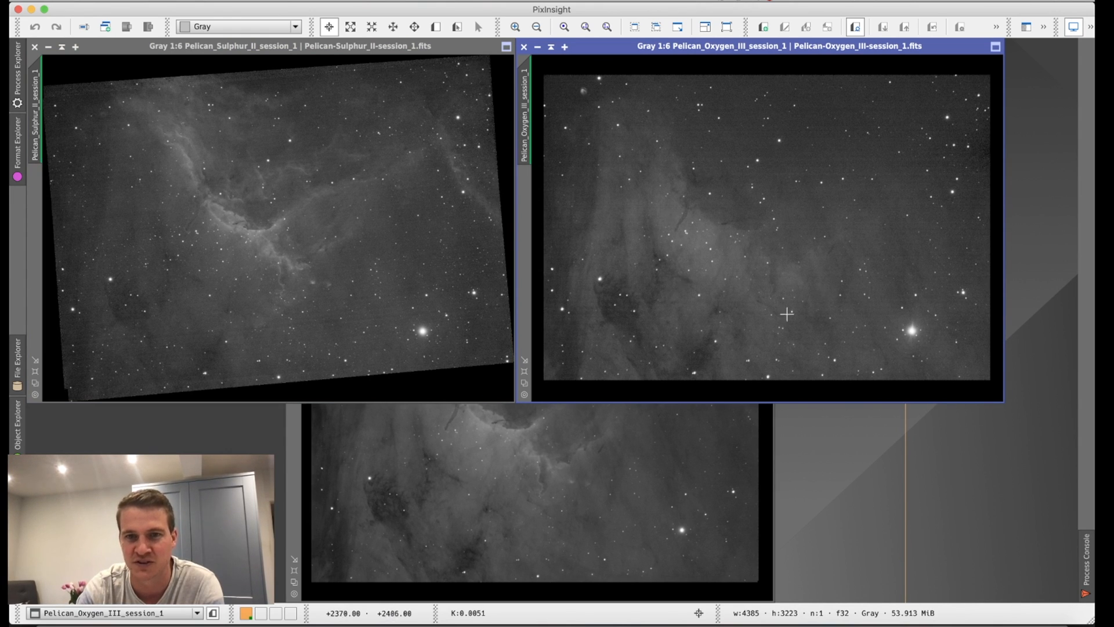
pyautogui.moveTo(841, 183)
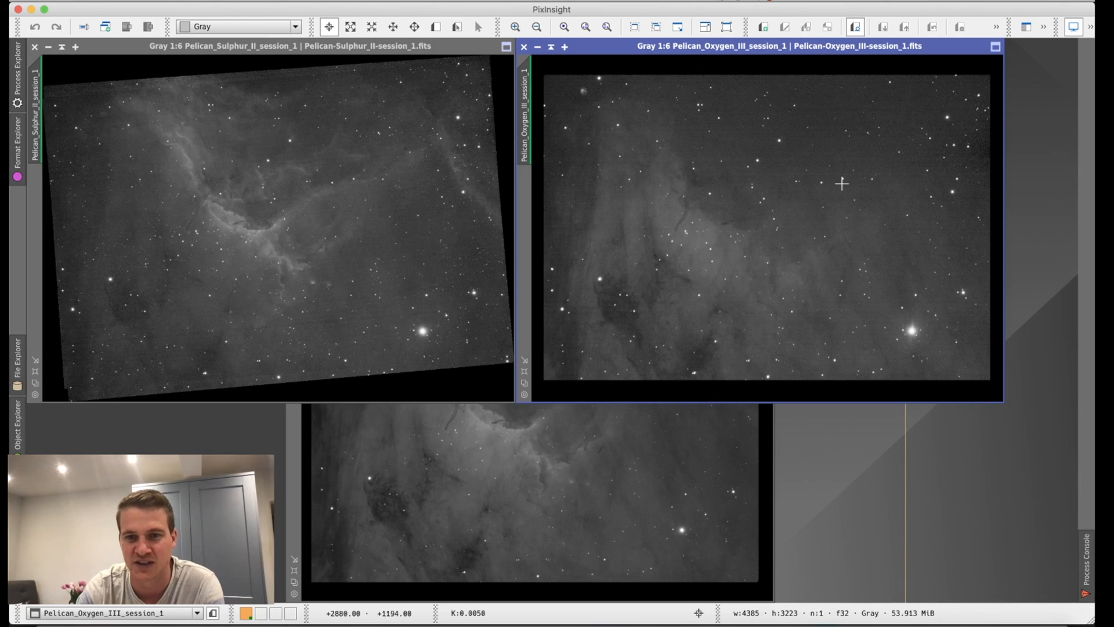
pyautogui.moveTo(189, 275)
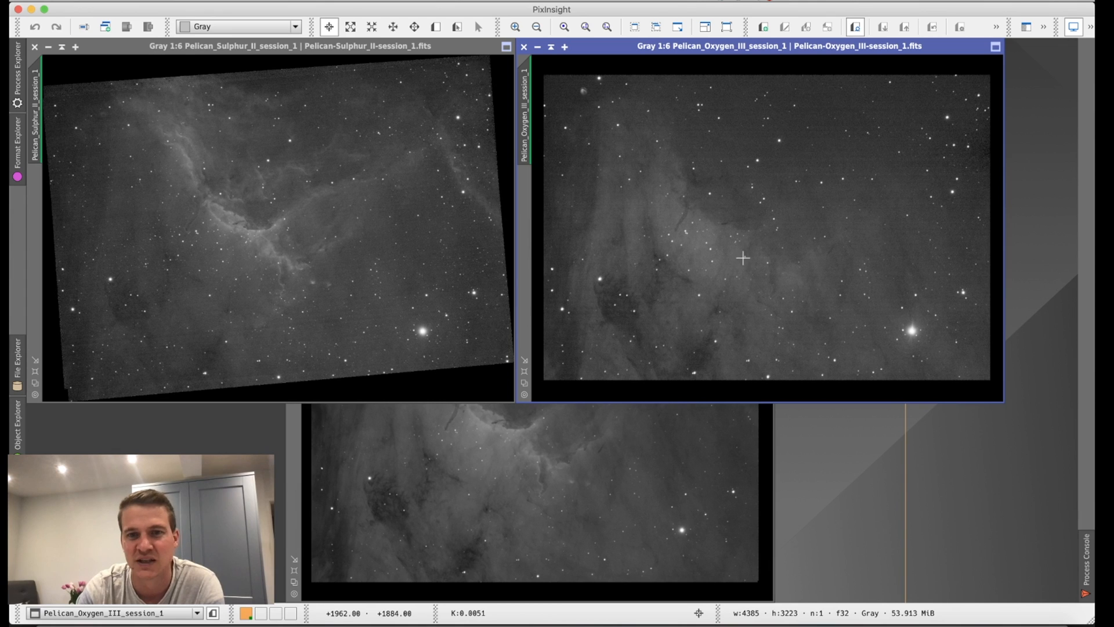
pyautogui.moveTo(879, 239)
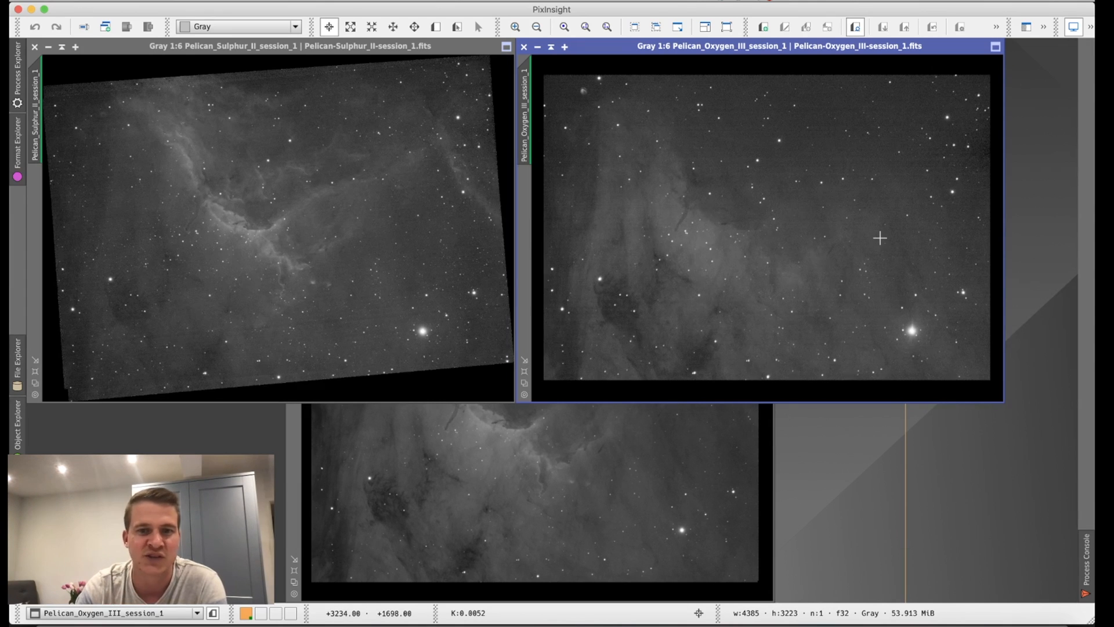
pyautogui.moveTo(764, 181)
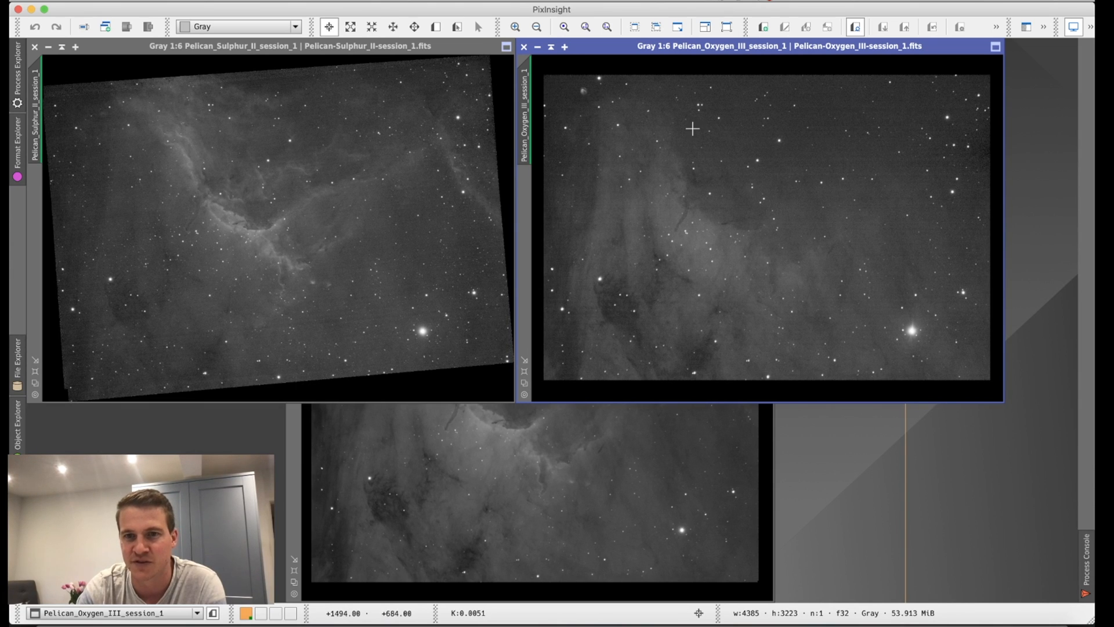
pyautogui.moveTo(369, 305)
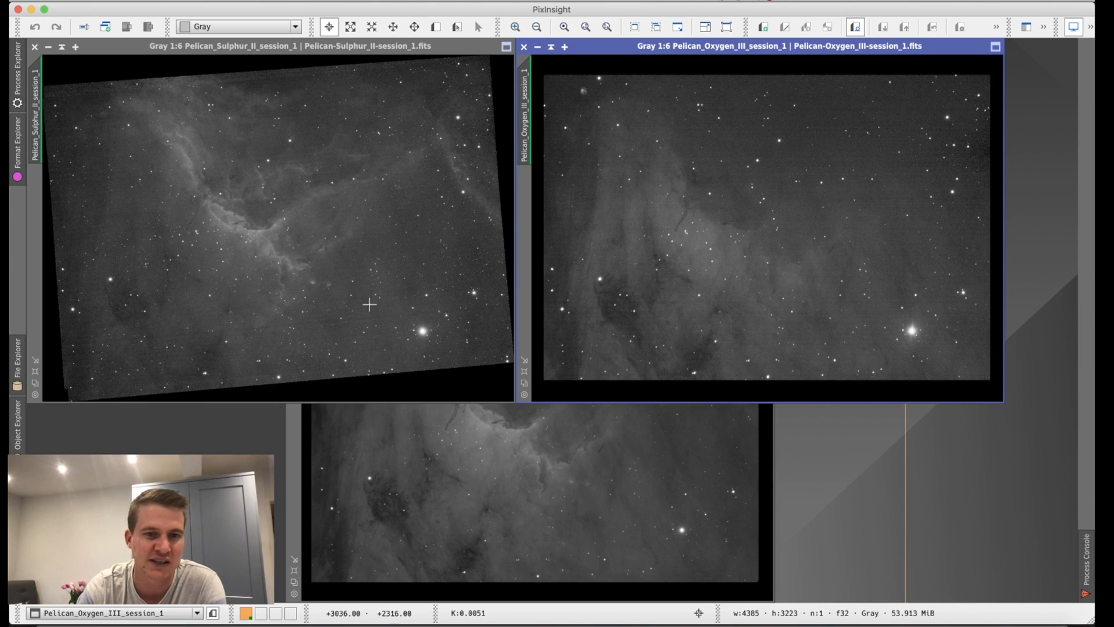
pyautogui.moveTo(271, 197)
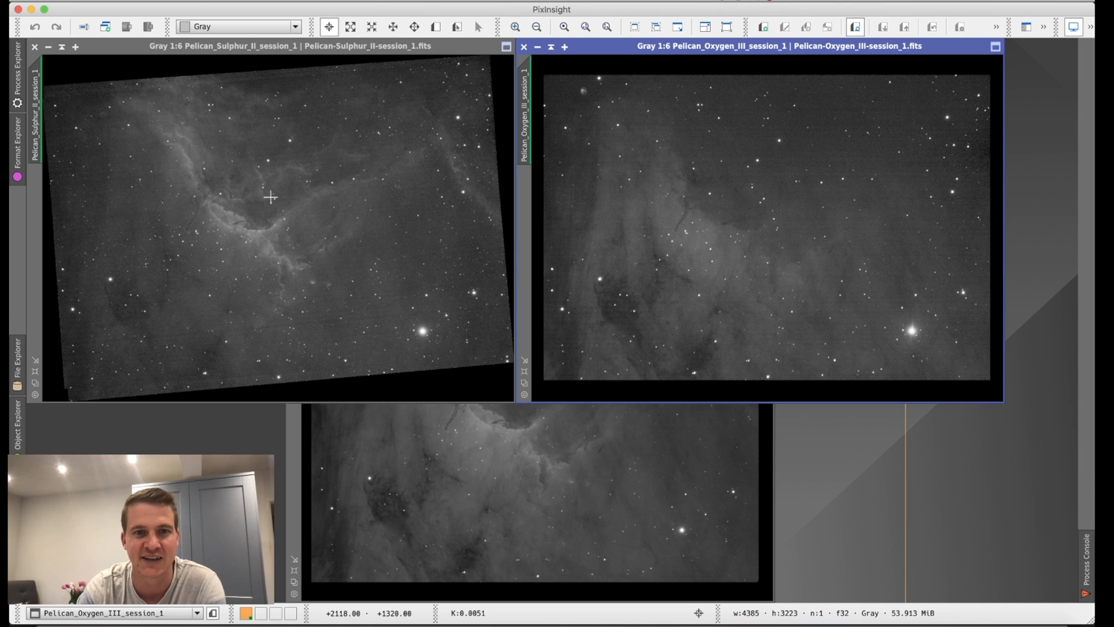
pyautogui.moveTo(354, 241)
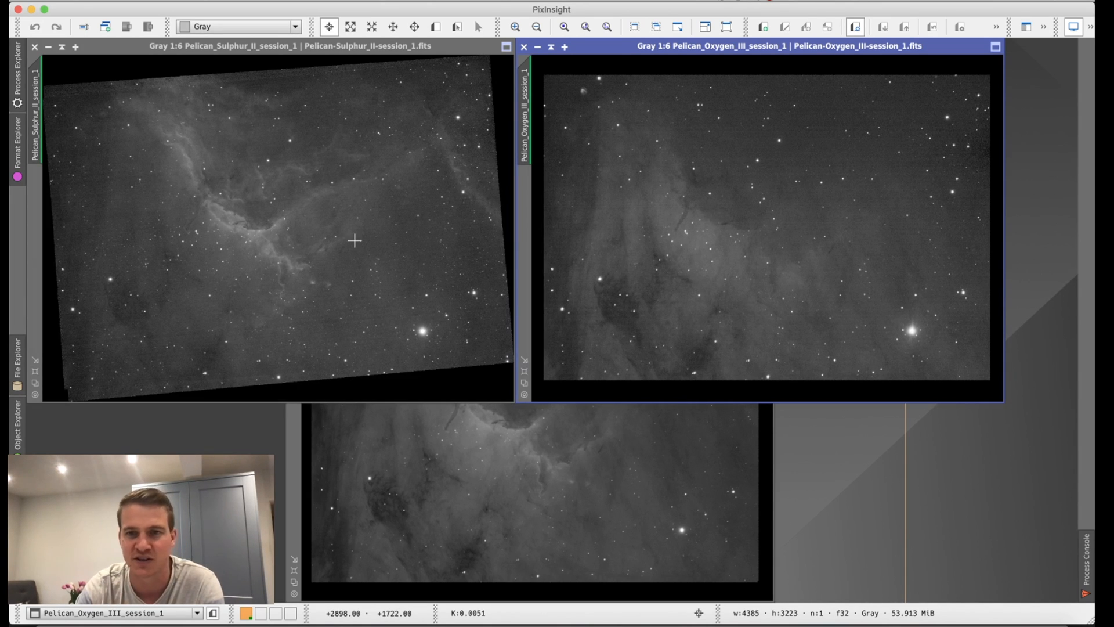
pyautogui.moveTo(717, 247)
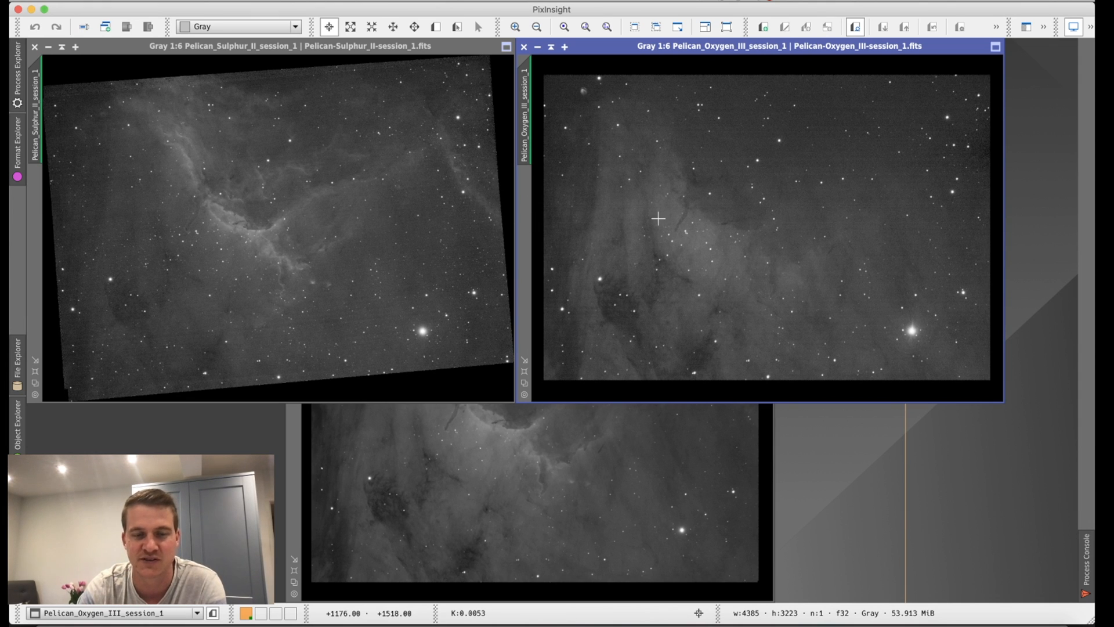
pyautogui.moveTo(632, 254)
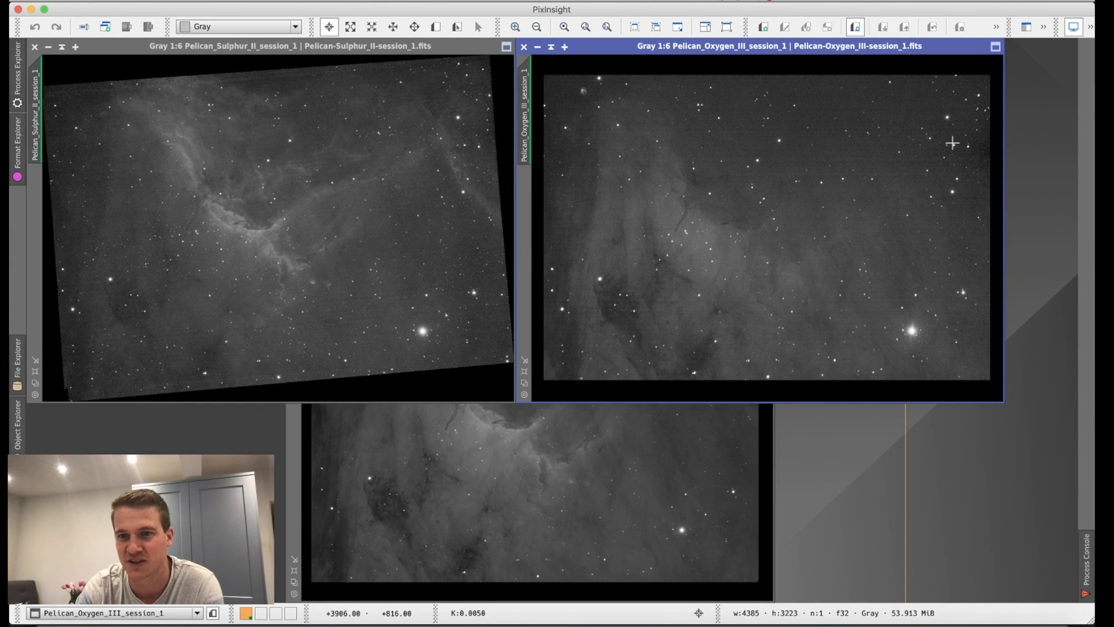
pyautogui.moveTo(958, 133)
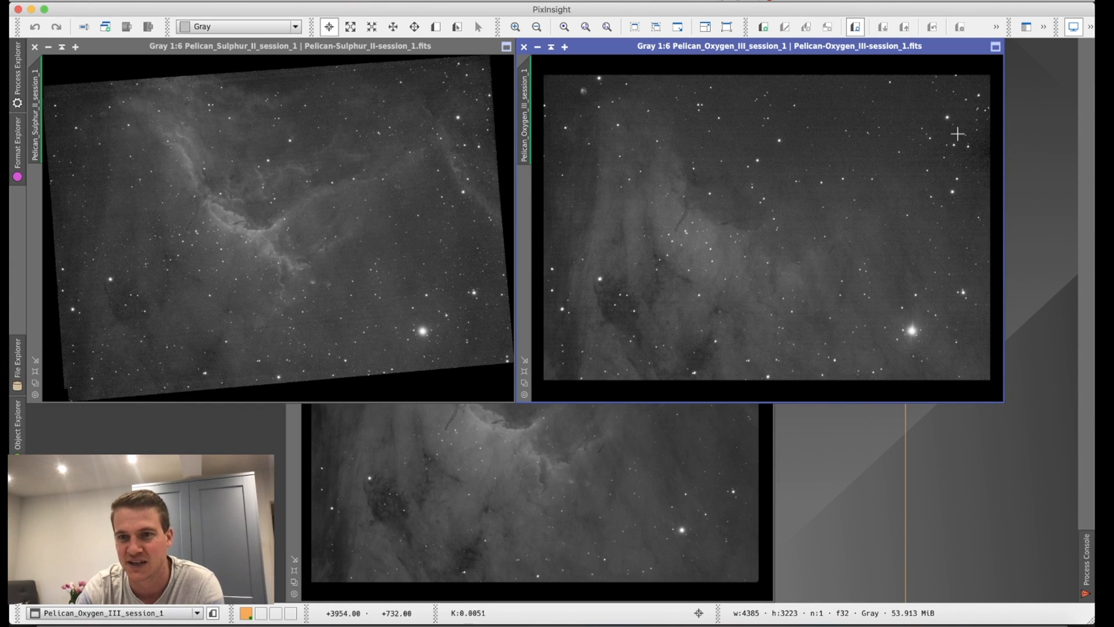
pyautogui.moveTo(958, 188)
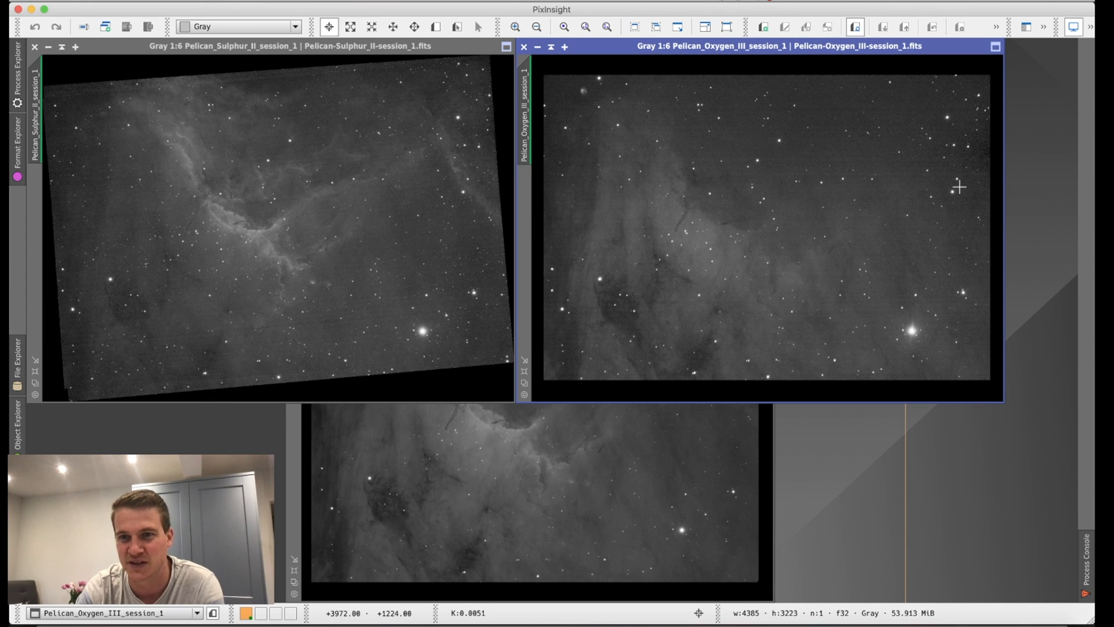
pyautogui.moveTo(987, 99)
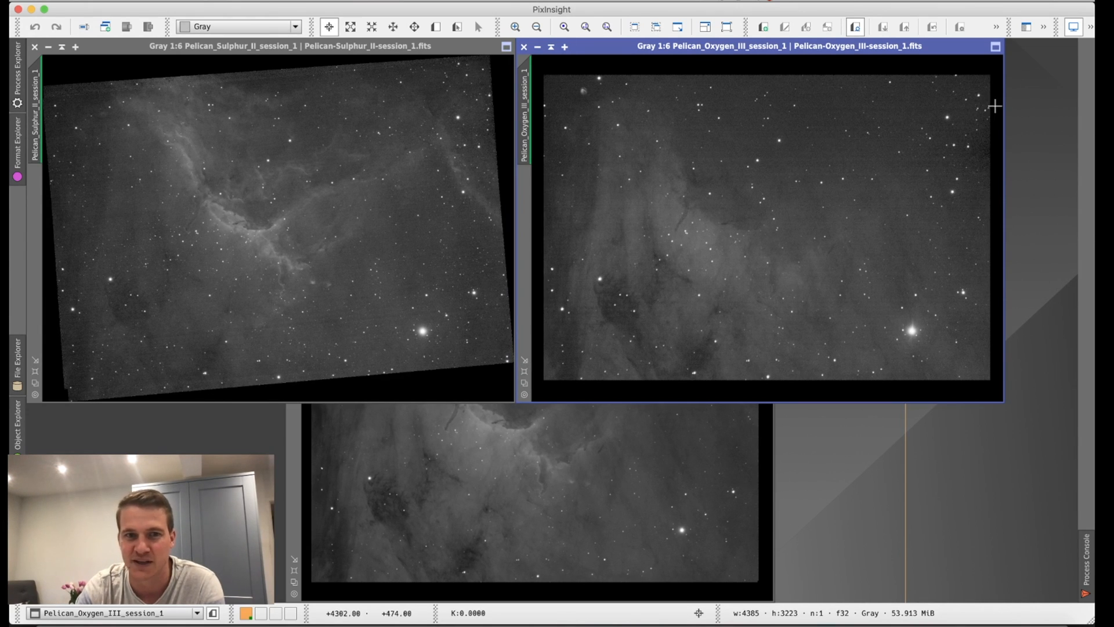
pyautogui.moveTo(961, 156)
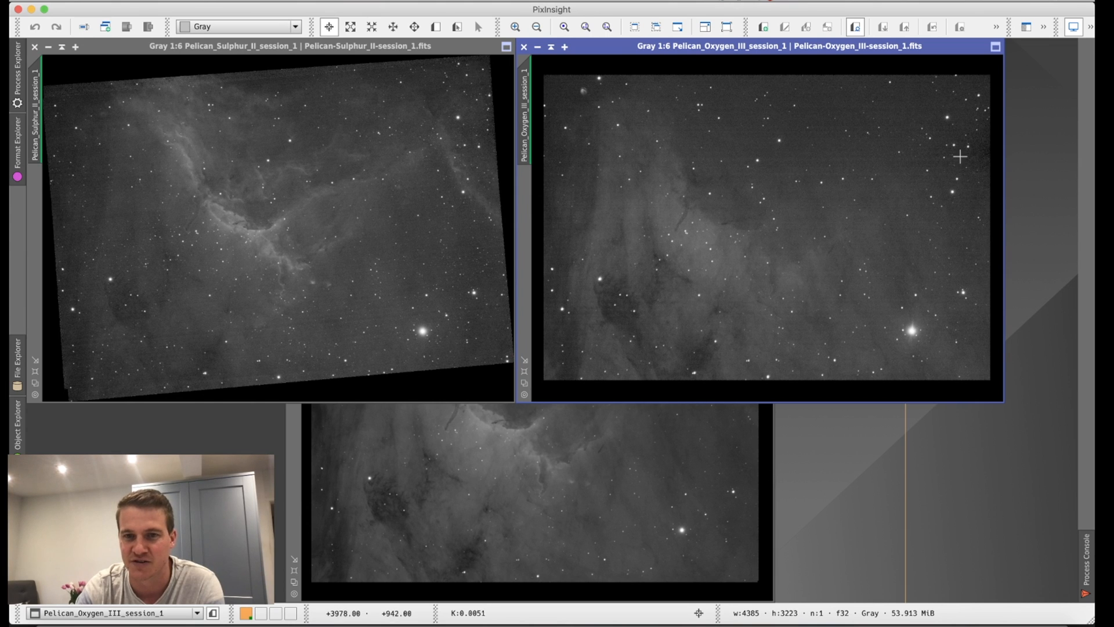
pyautogui.moveTo(418, 307)
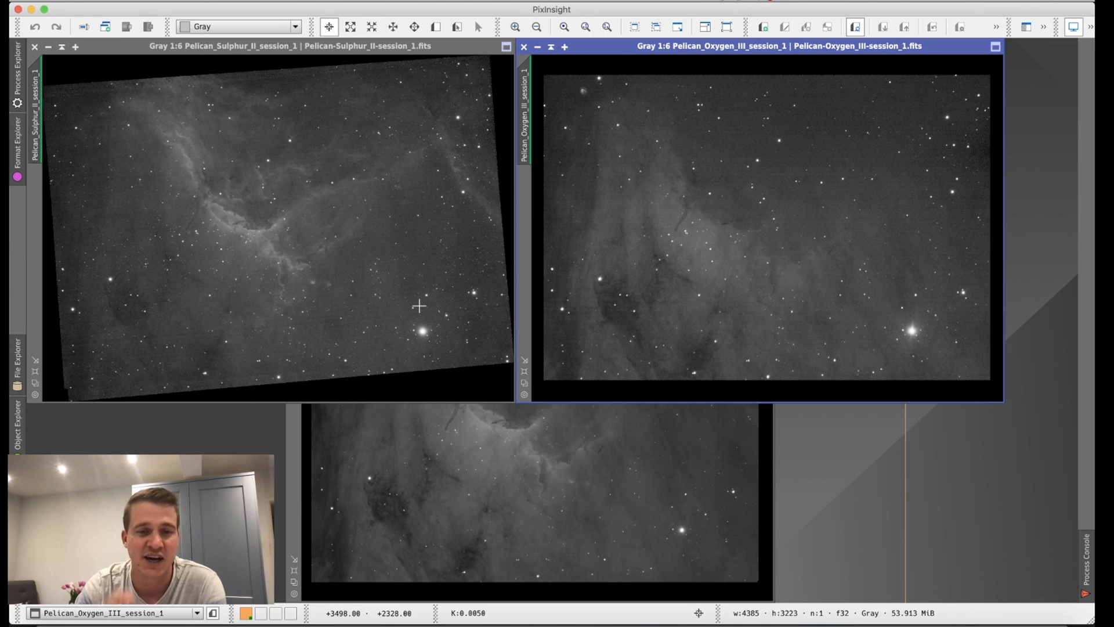